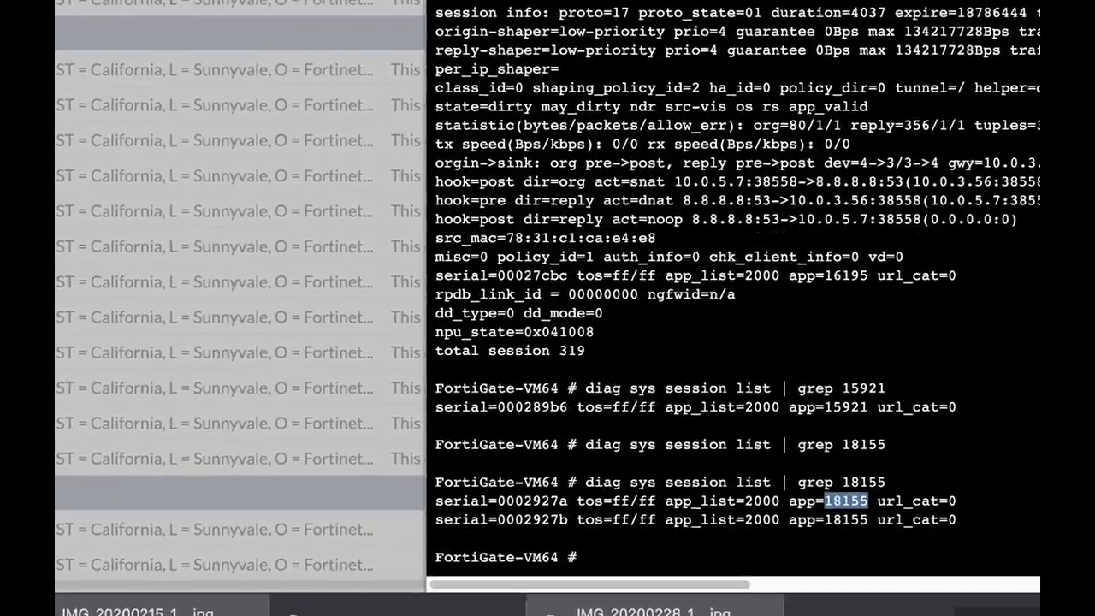
Scroll through the filtered session results before moving to the FortiGuard Labs site.
{"action": "scroll", "scroll_direction": "down", "scroll_amount": 3}
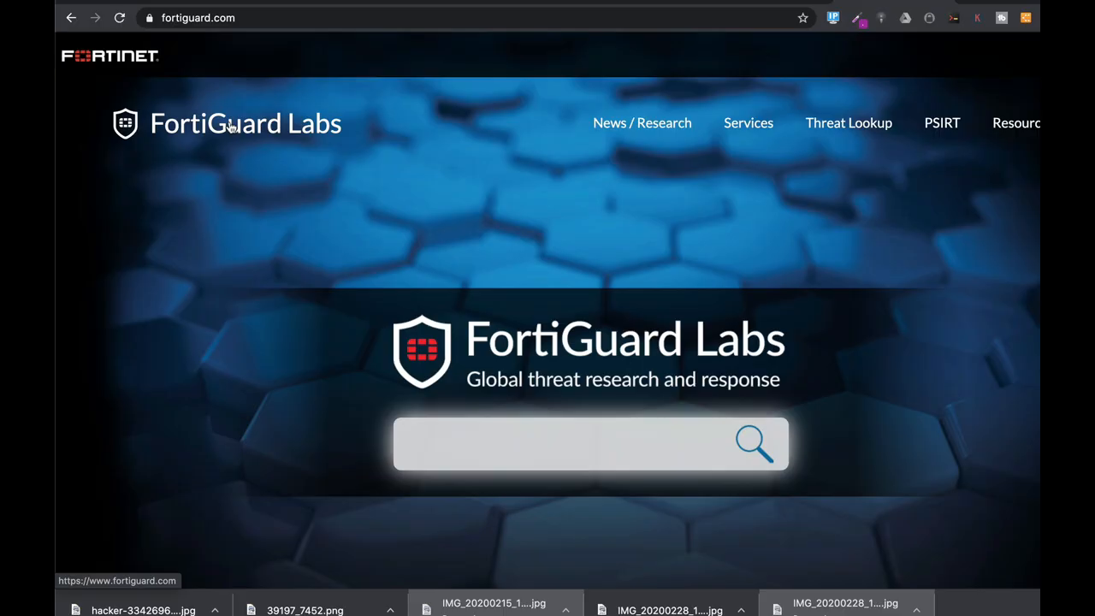
{"action": "mouse_move", "coordinate": [293, 185]}
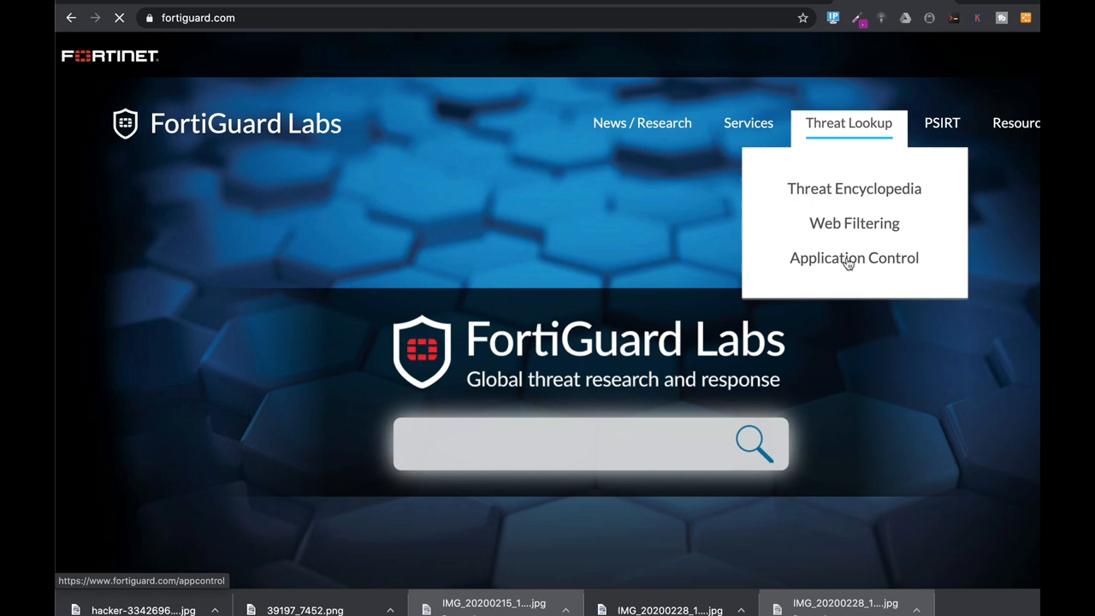
Search FortiGuard's Application Control encyclopedia for 'team viewer'.
{"action": "left_click", "coordinate": [853, 257]}
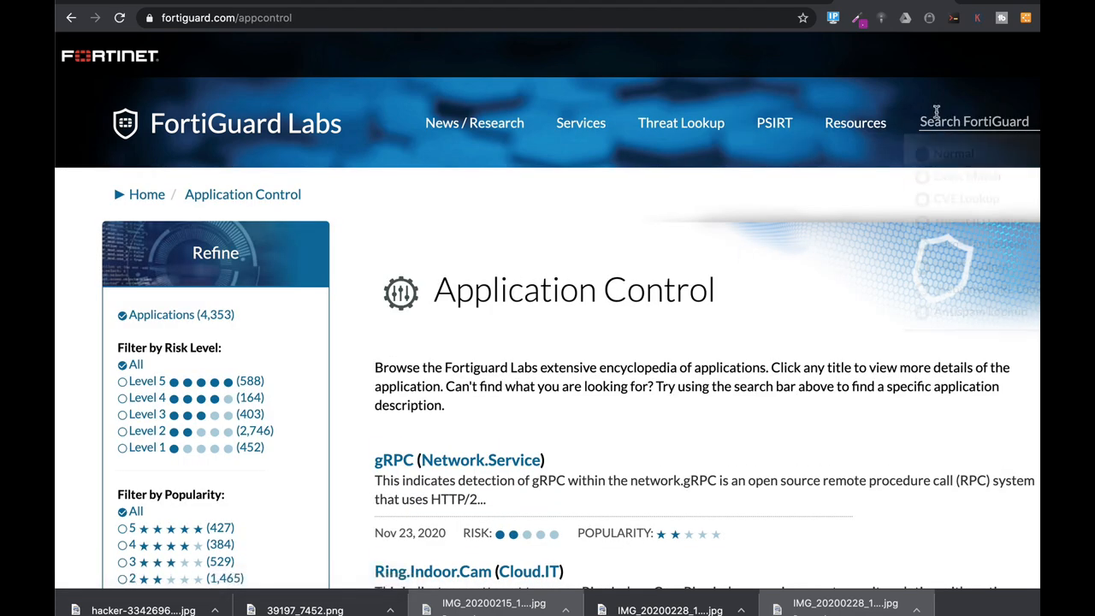
{"action": "left_click", "coordinate": [975, 121]}
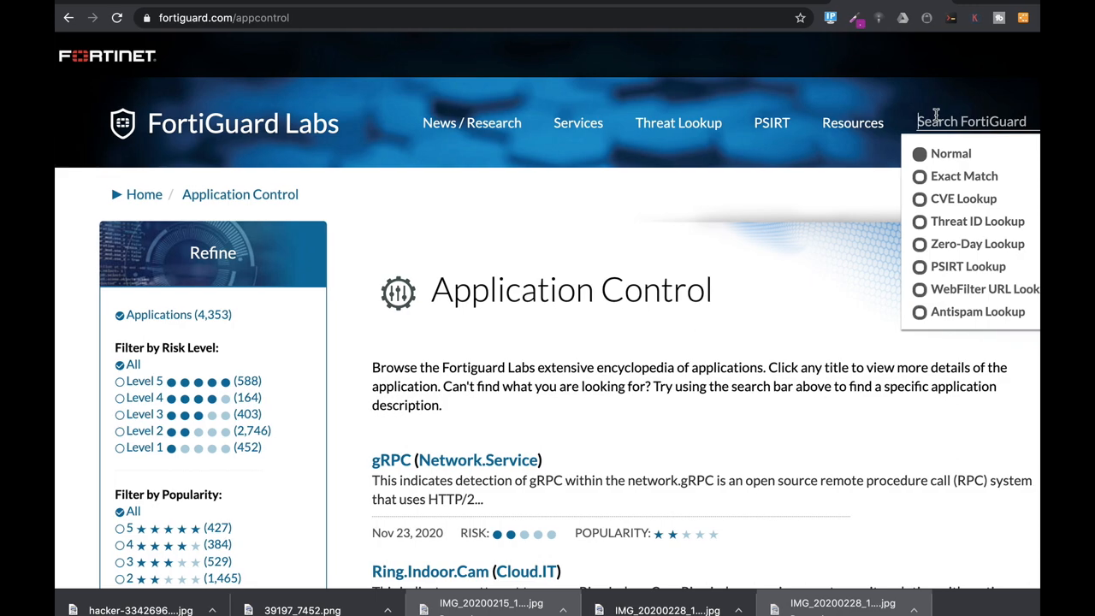
{"action": "type", "text": "team vie"}
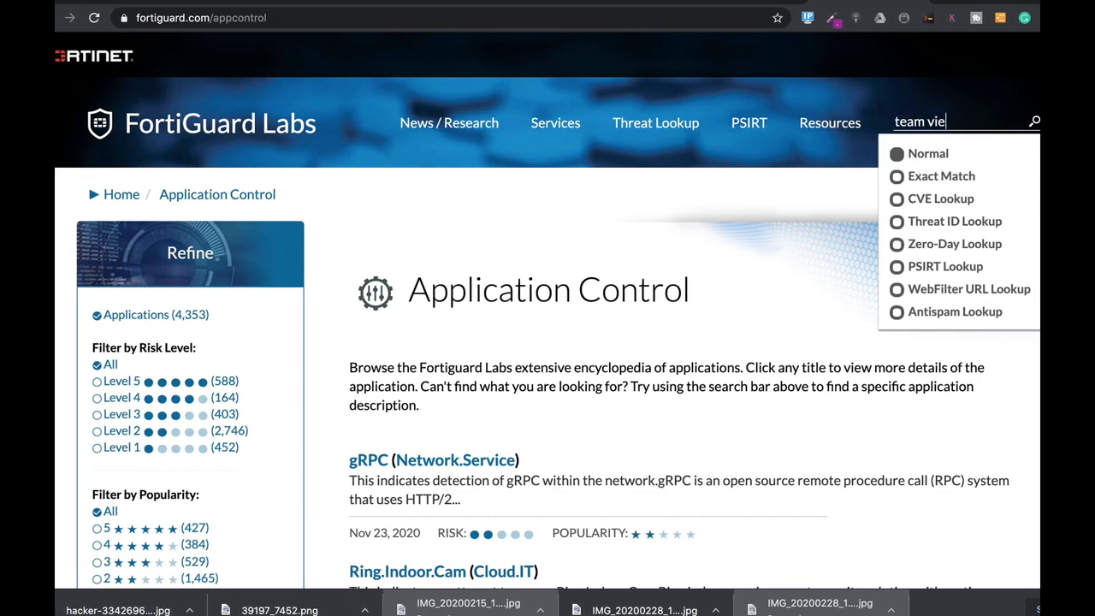
{"action": "type", "text": "wer"}
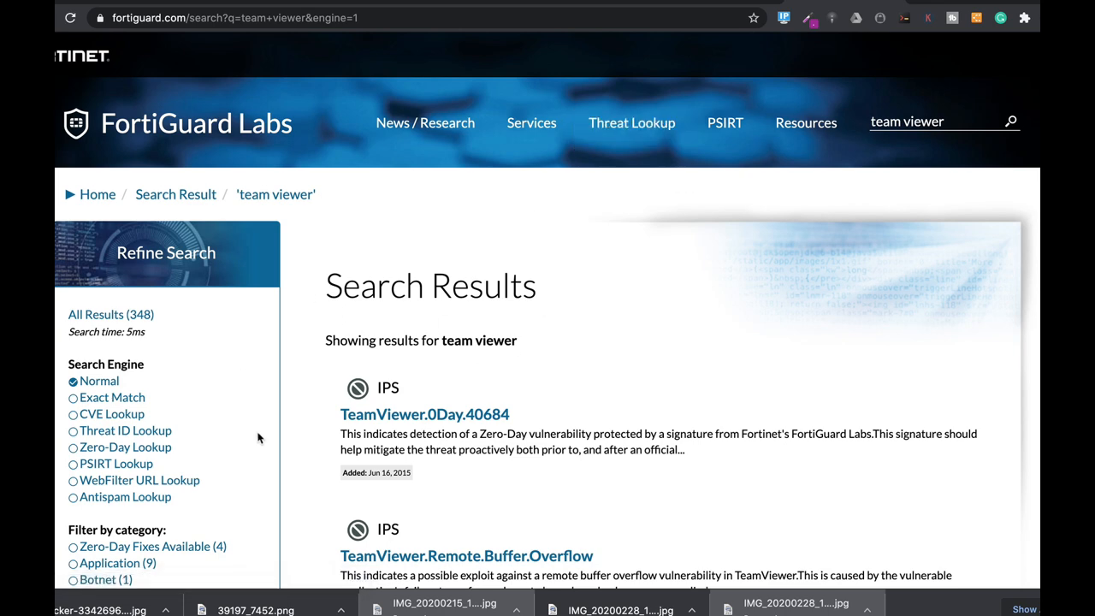
{"action": "scroll", "scroll_direction": "down", "scroll_amount": 3}
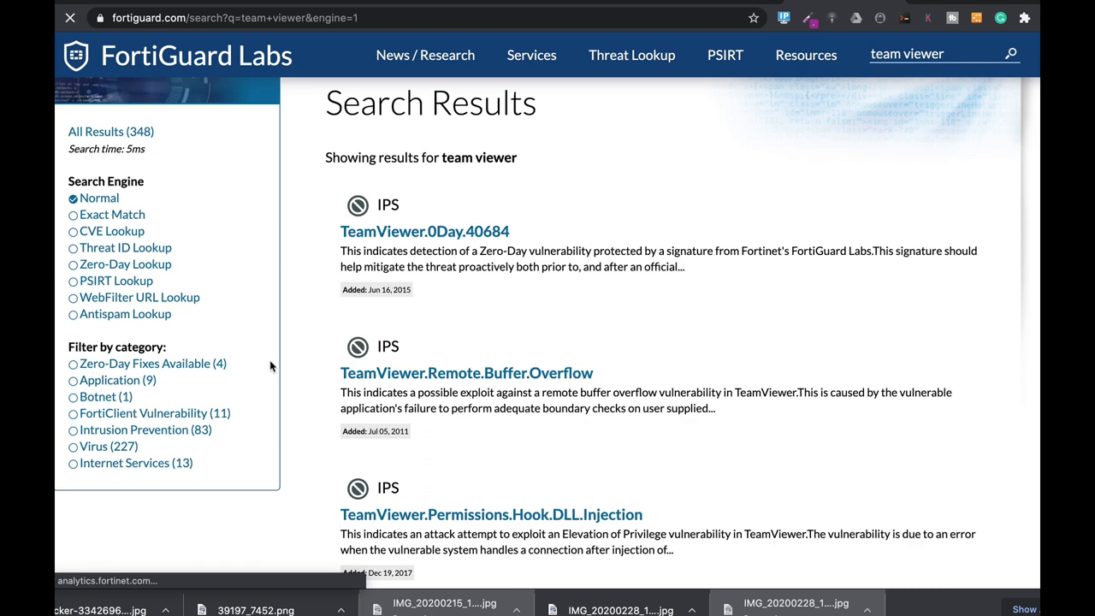
Narrow results to Applications and open the TeamViewer entry showing ID 15921.
{"action": "left_click", "coordinate": [115, 380]}
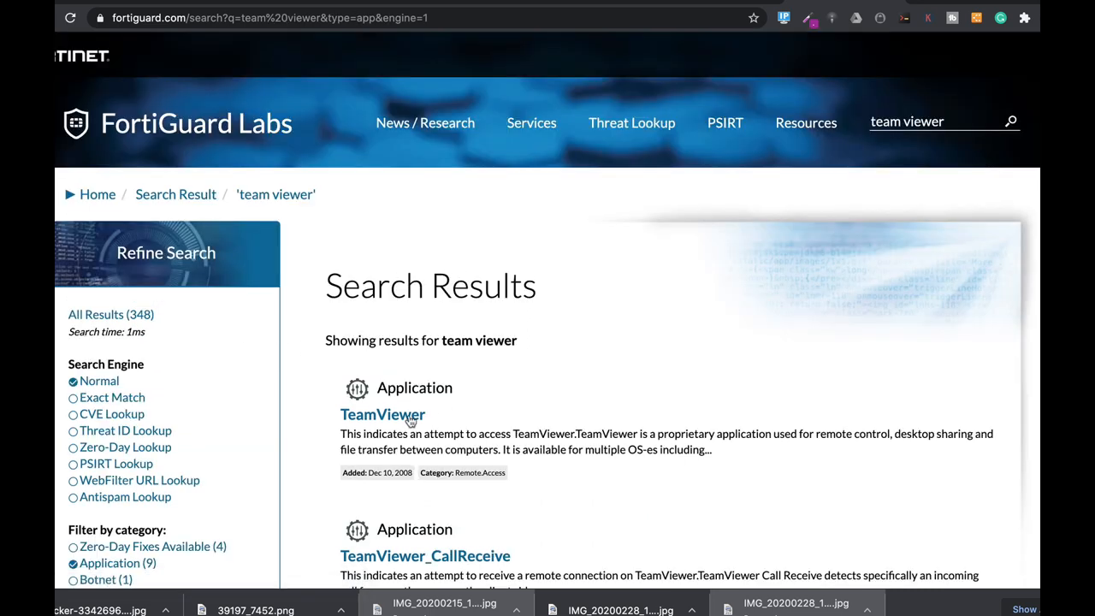
{"action": "left_click", "coordinate": [383, 414]}
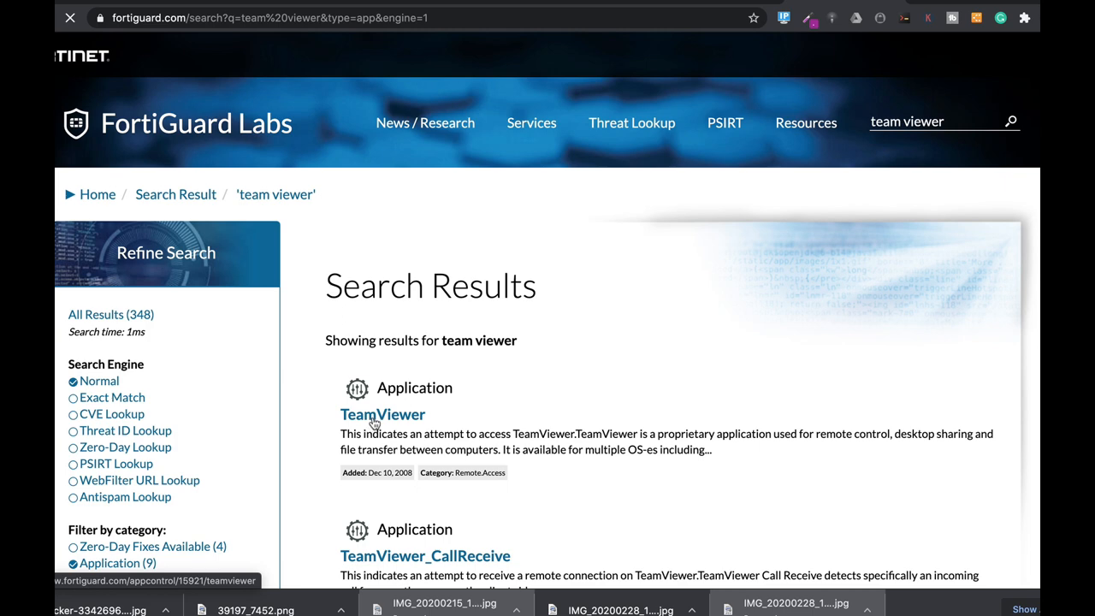
{"action": "left_click", "coordinate": [382, 415]}
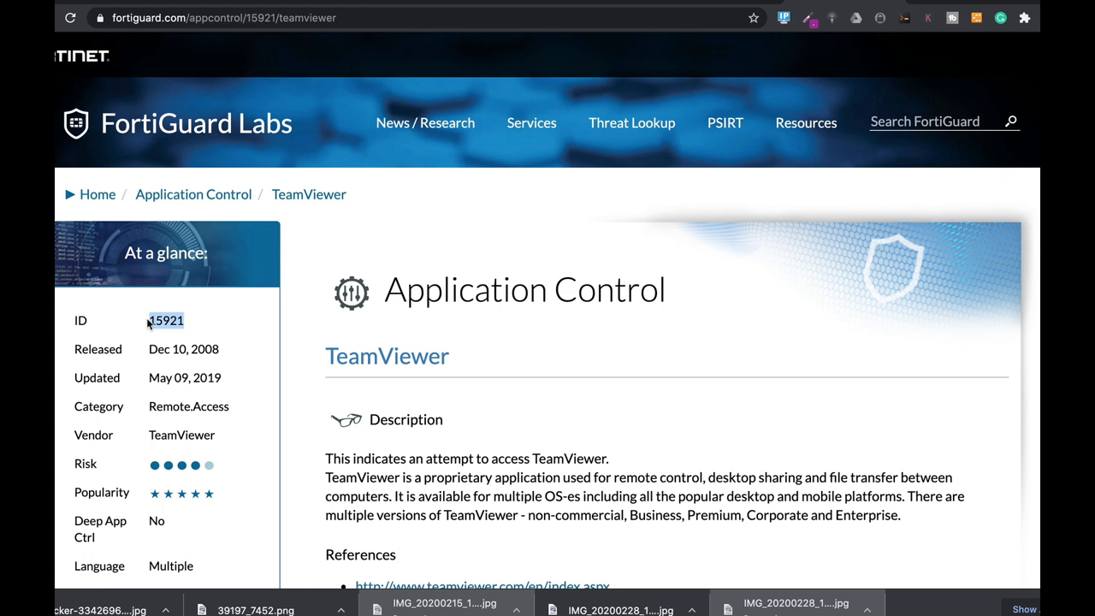
{"action": "left_click", "coordinate": [937, 120]}
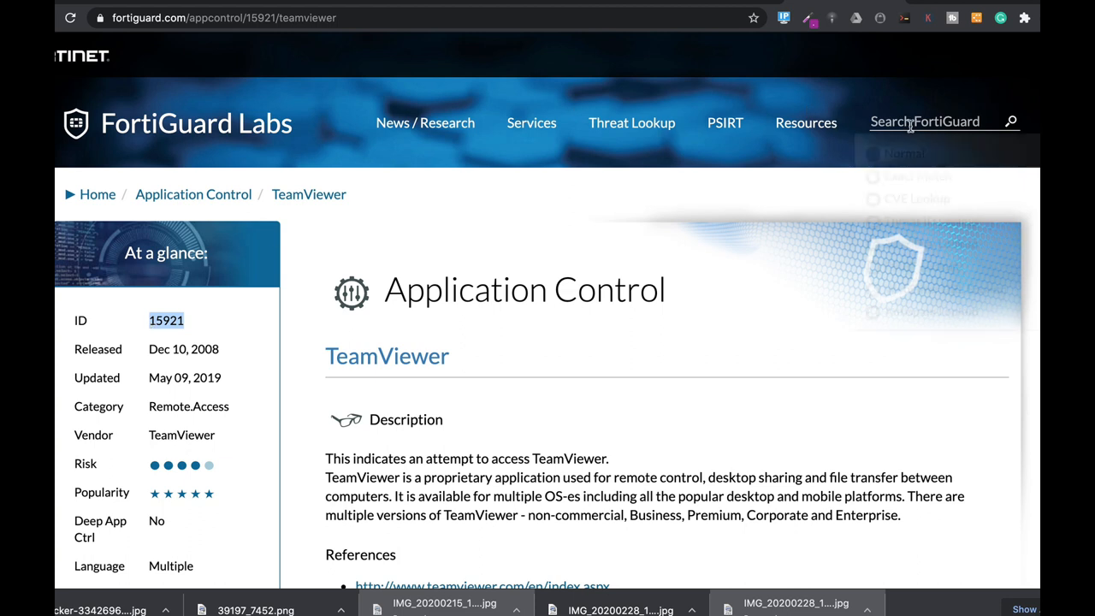
Search FortiGuard for 'netflix' and open the Netflix application entry.
{"action": "type", "text": "netflix"}
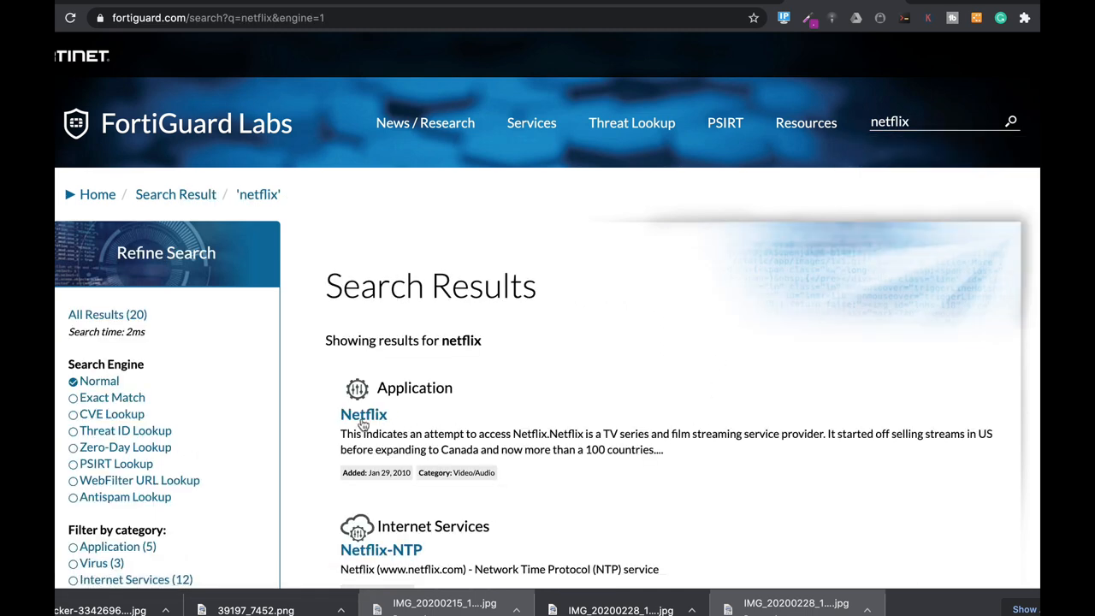
{"action": "left_click", "coordinate": [363, 414]}
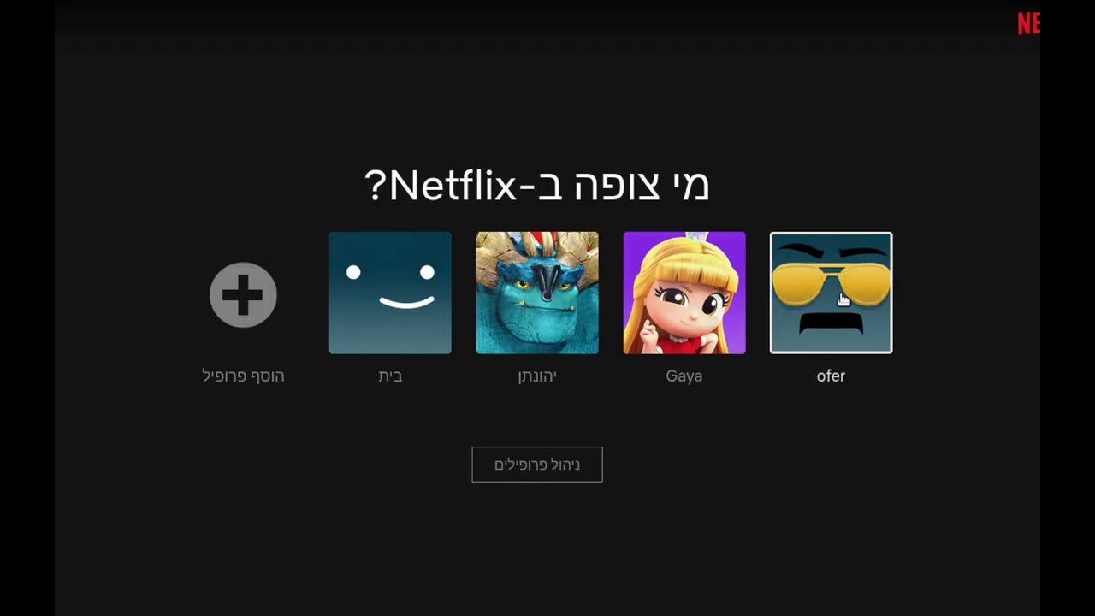
{"action": "mouse_move", "coordinate": [885, 308]}
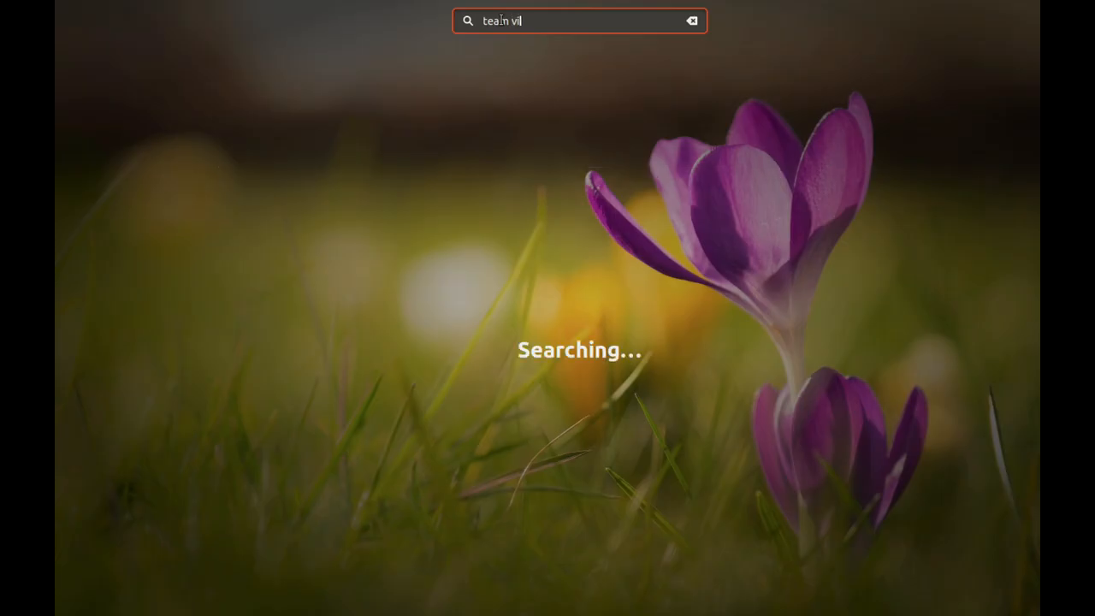
Launch TeamViewer from the Ubuntu desktop search for 'team viewer'.
{"action": "type", "text": "ewer"}
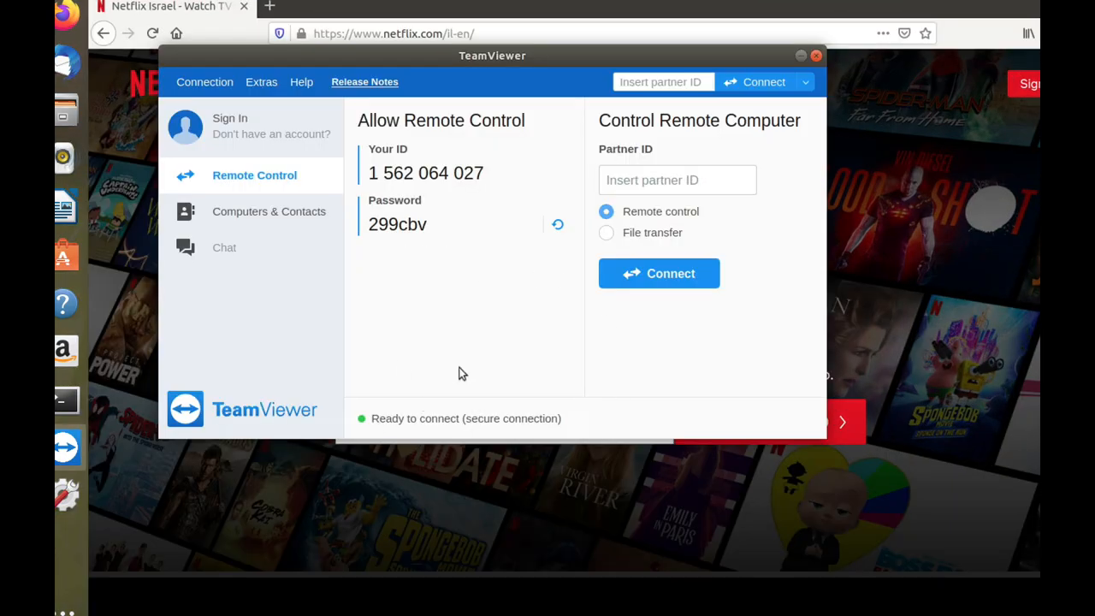
{"action": "mouse_move", "coordinate": [504, 288]}
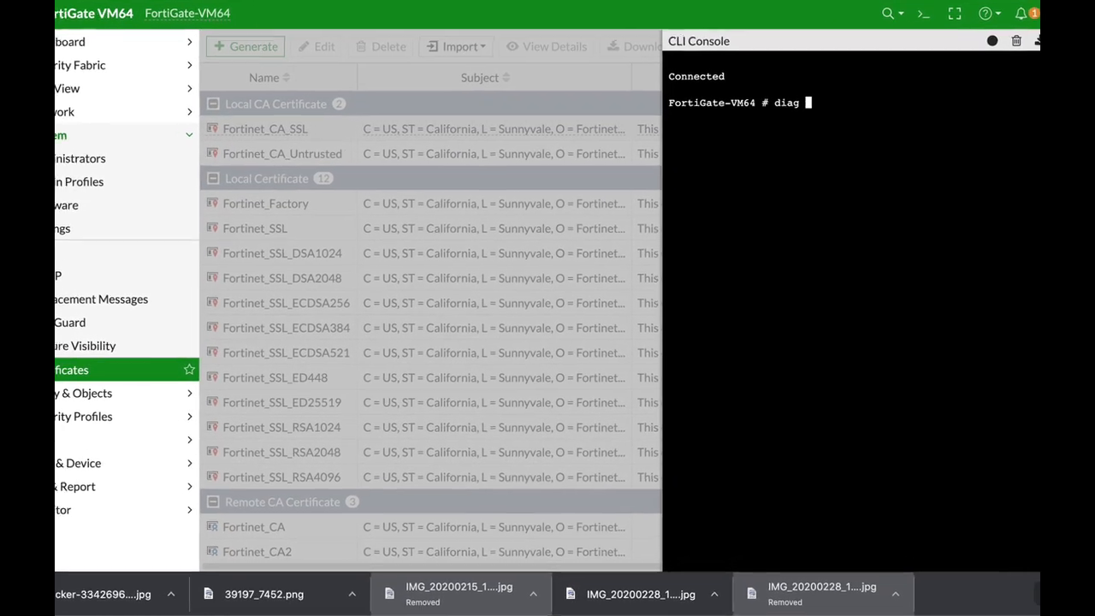
Run 'diag sys session list' to list all firewall sessions.
{"action": "type", "text": "sys session list"}
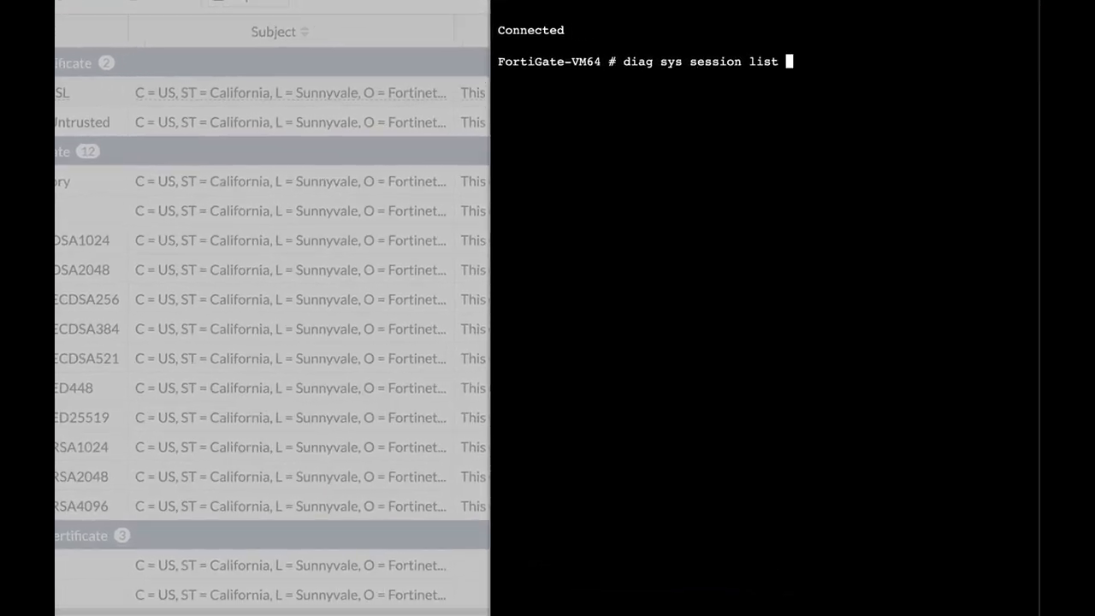
{"action": "key", "text": "Return"}
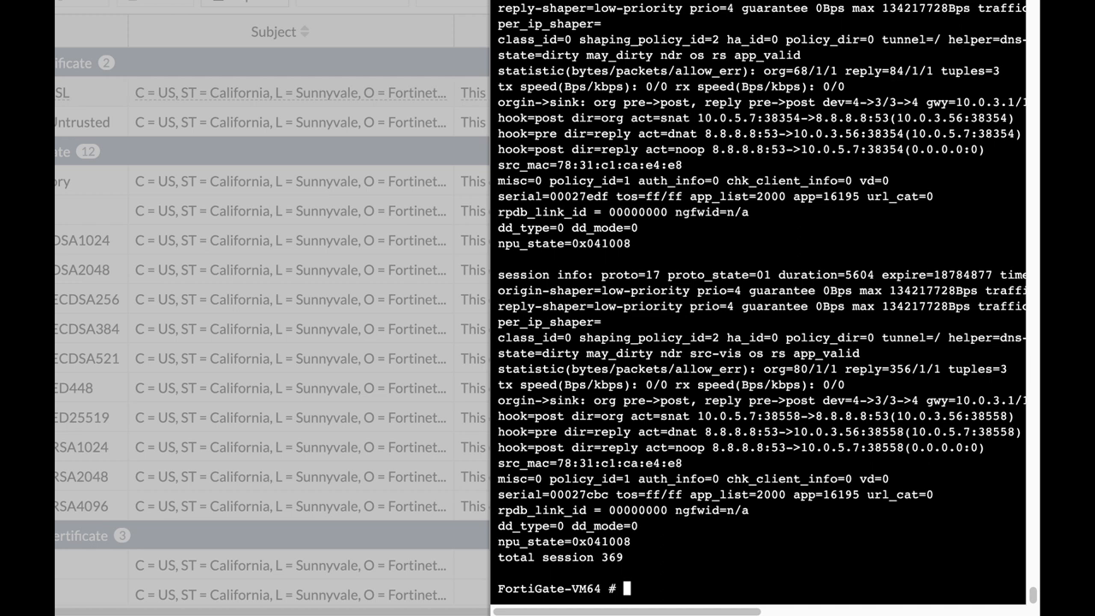
Filter the session list with 'diag sys session list | grep 18155' for Netflix.
{"action": "type", "text": "diag sys session list"}
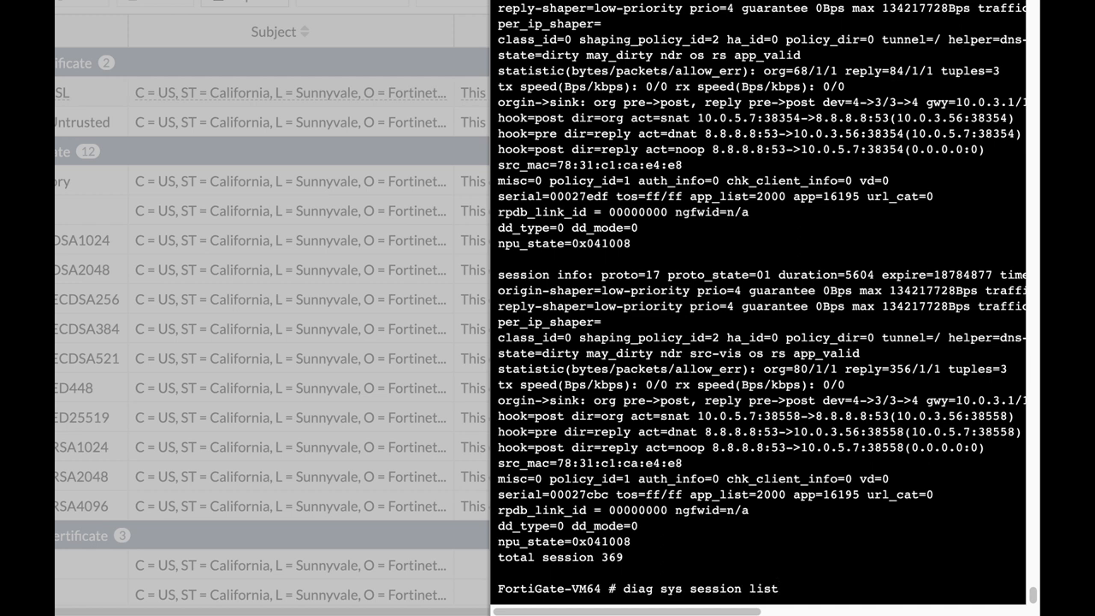
{"action": "type", "text": "\""}
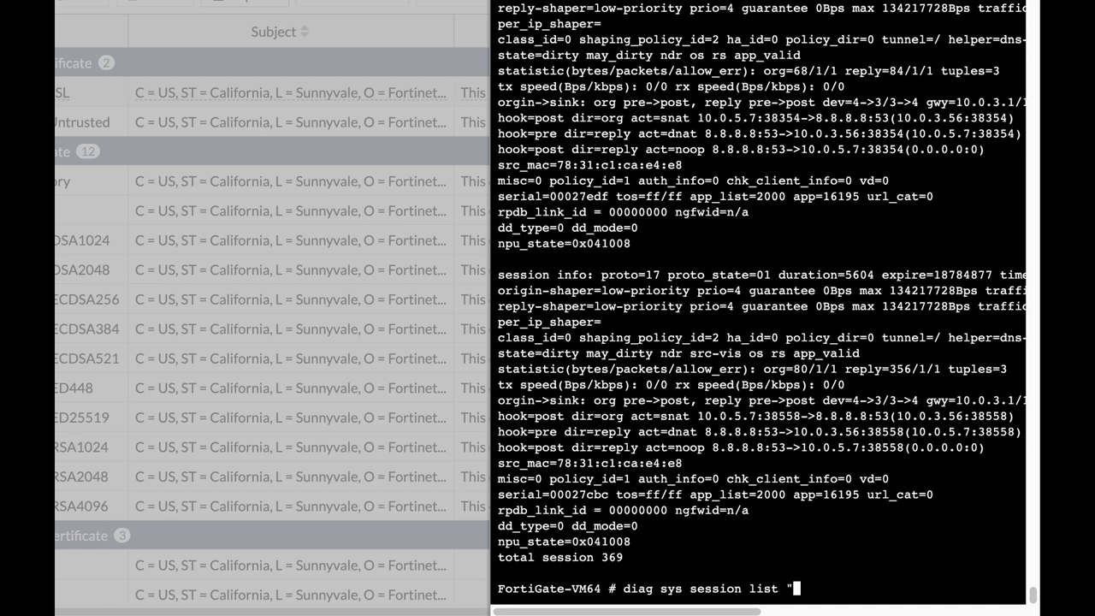
{"action": "type", "text": "| grep 1"}
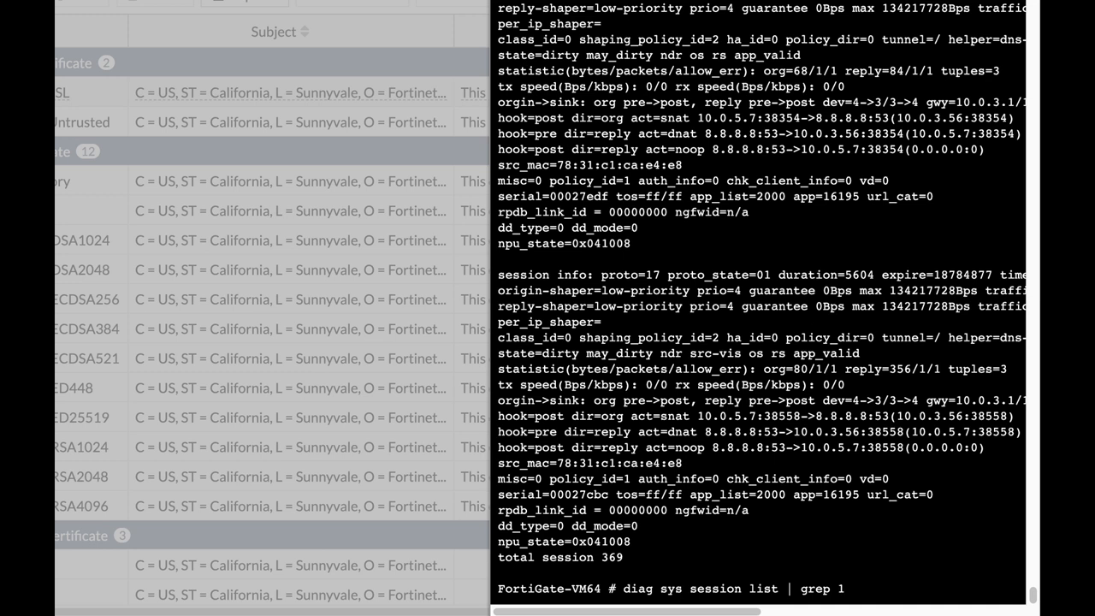
{"action": "type", "text": "8155"}
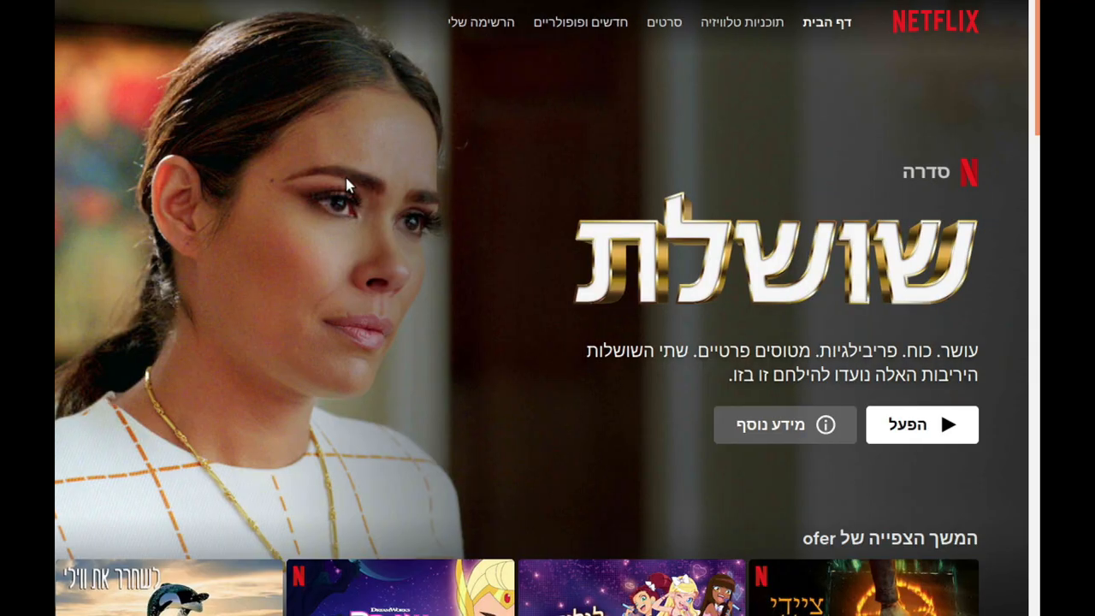
{"action": "mouse_move", "coordinate": [348, 186]}
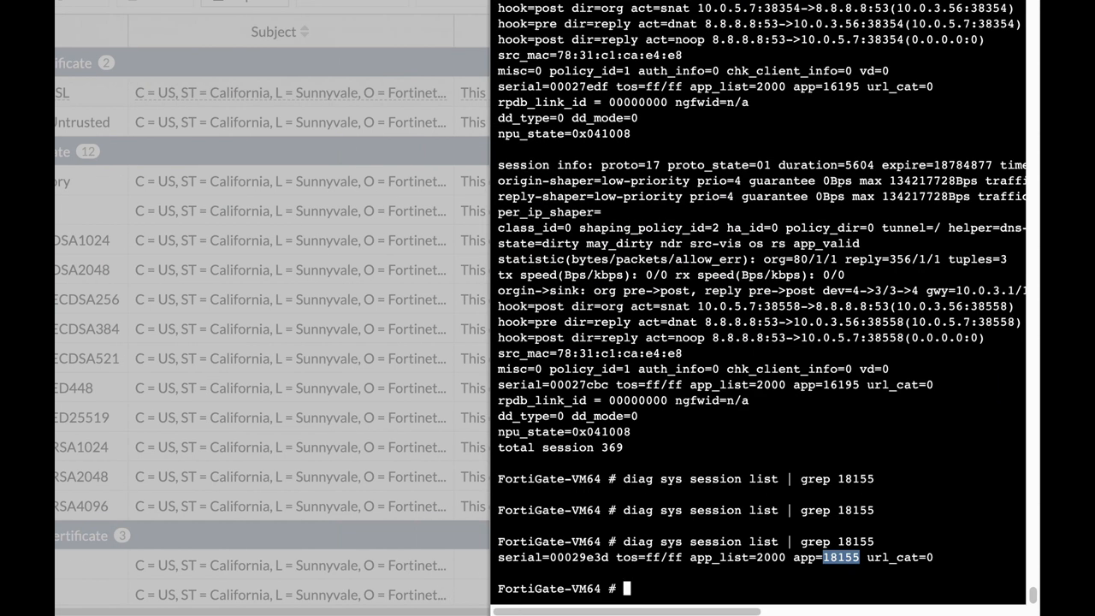
Filter the session list with 'diag sys session list | grep 15921' for TeamViewer.
{"action": "type", "text": "diag sys session list | grep 1815"}
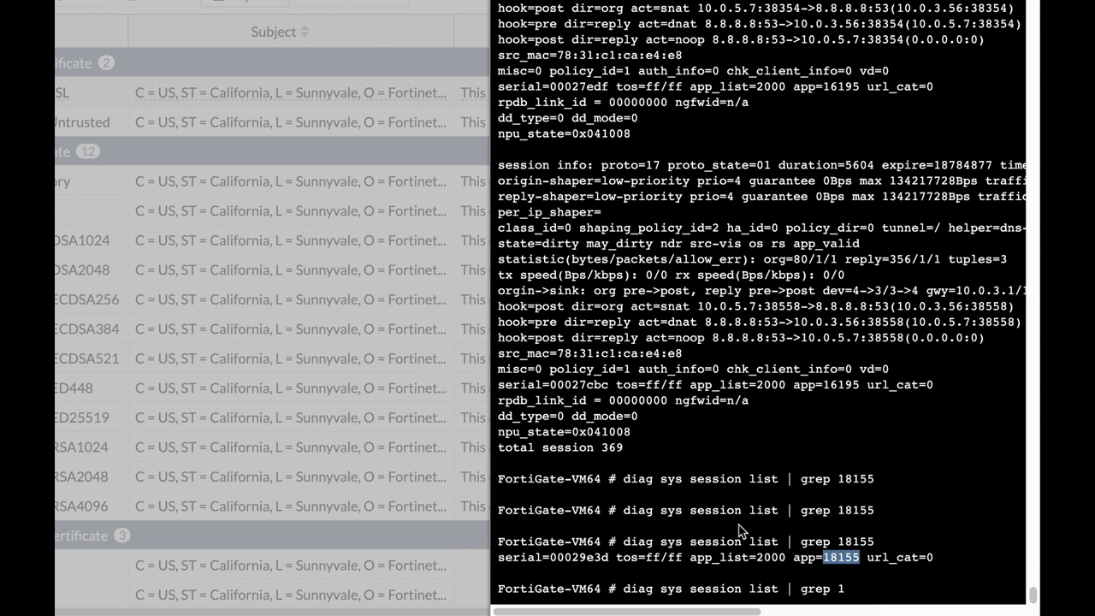
{"action": "type", "text": "5921"}
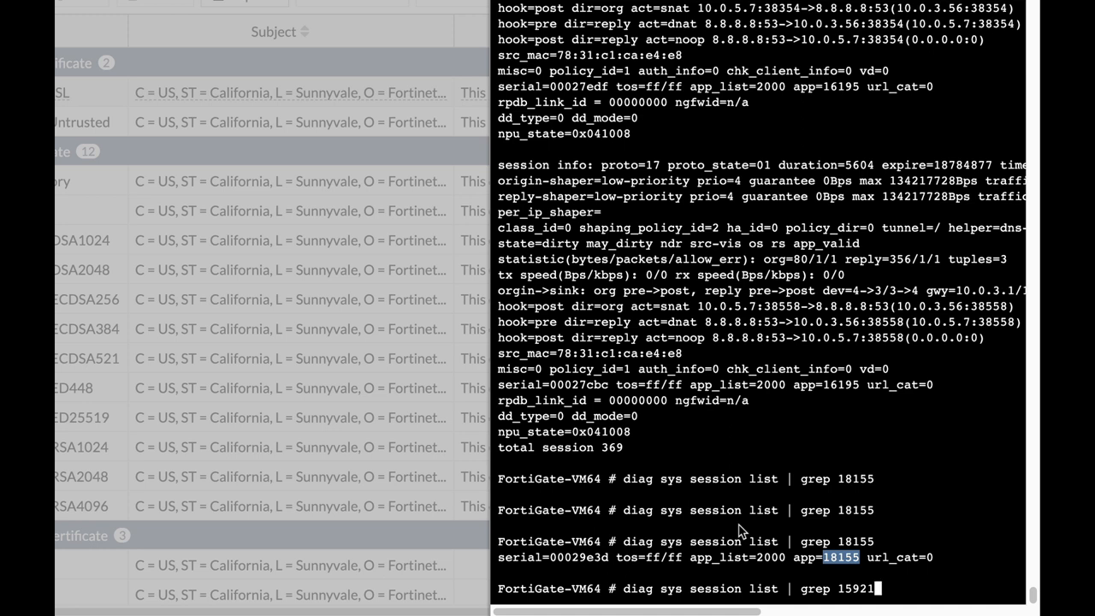